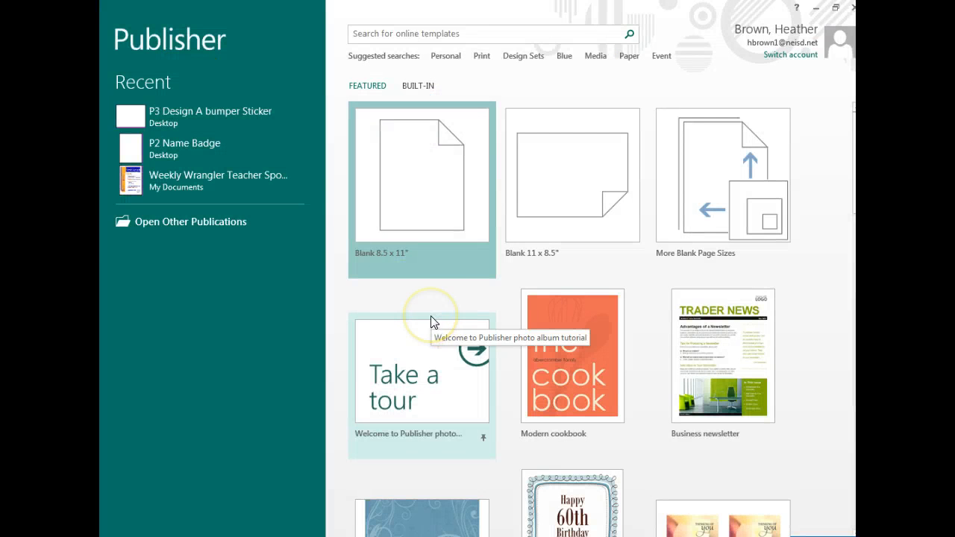
{"action": "mouse_move", "coordinate": [429, 192]}
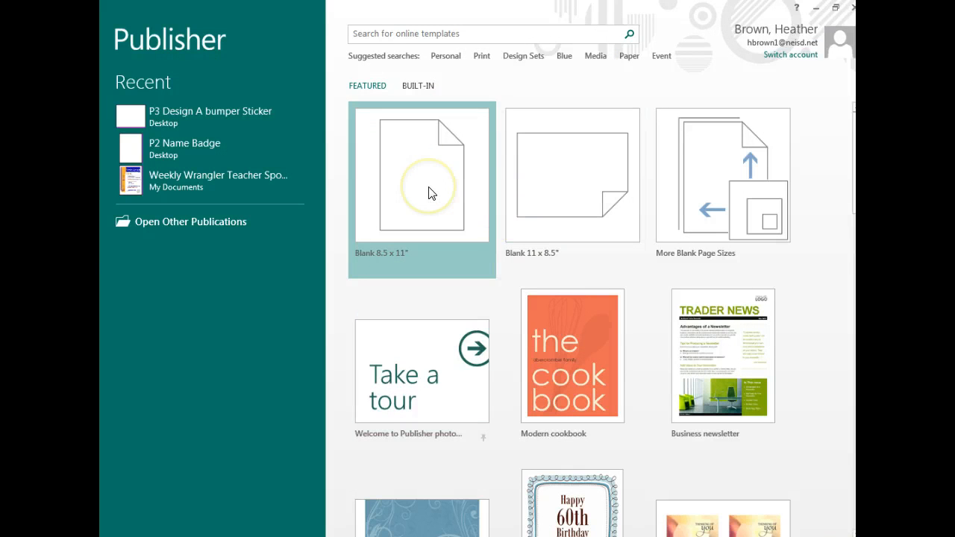
Create a new blank 8.5 x 11" publication from the Featured templates.
{"action": "left_click", "coordinate": [421, 187]}
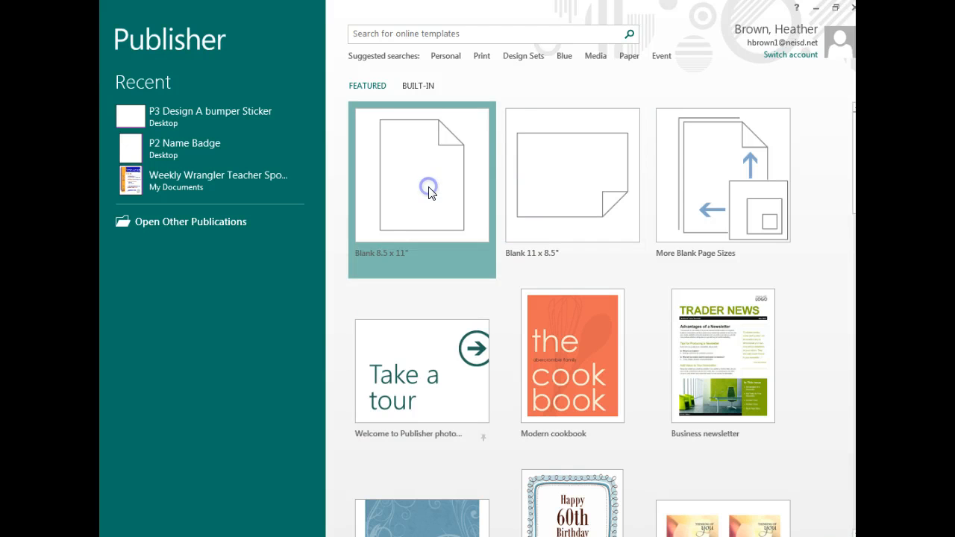
{"action": "left_click", "coordinate": [422, 174]}
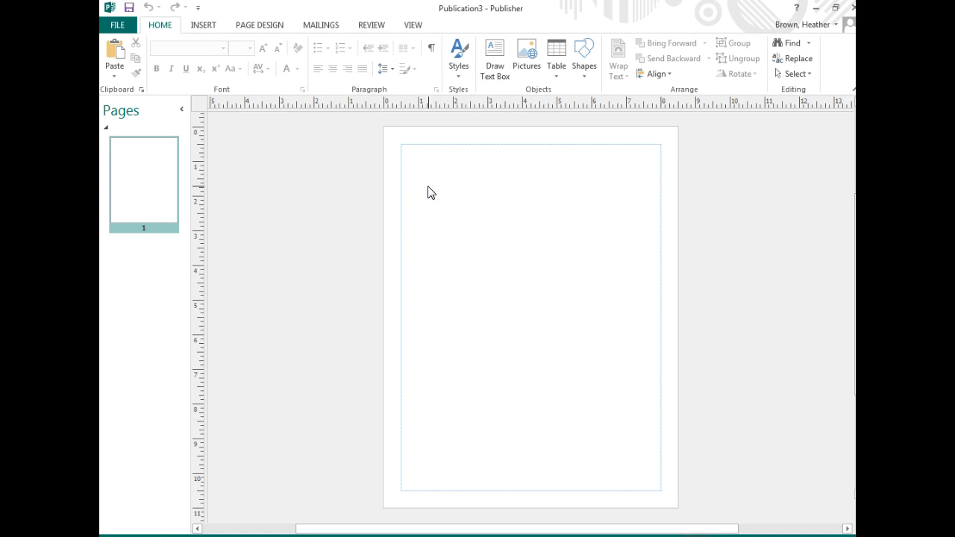
{"action": "mouse_move", "coordinate": [431, 189]}
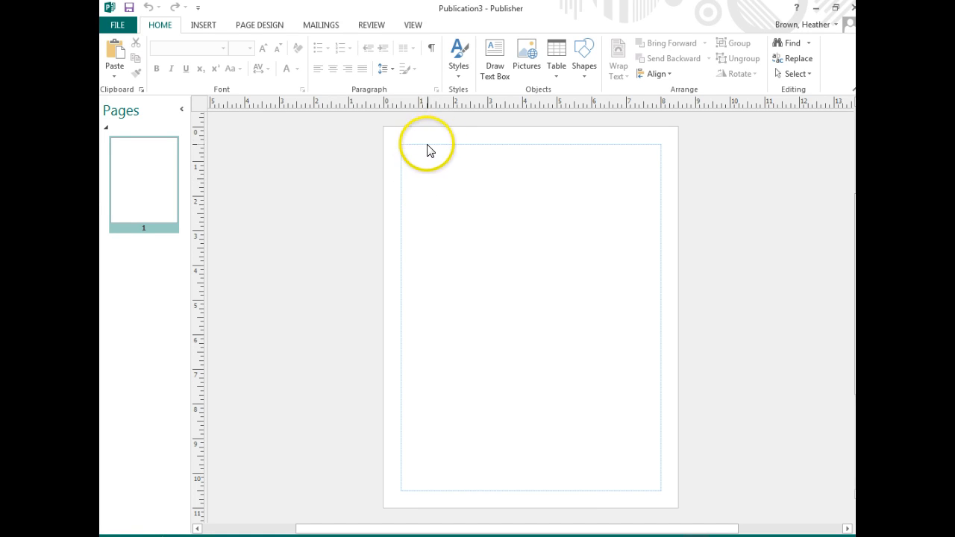
Draw a large text box from the top-left margin across and down most of the page.
{"action": "left_click", "coordinate": [493, 59]}
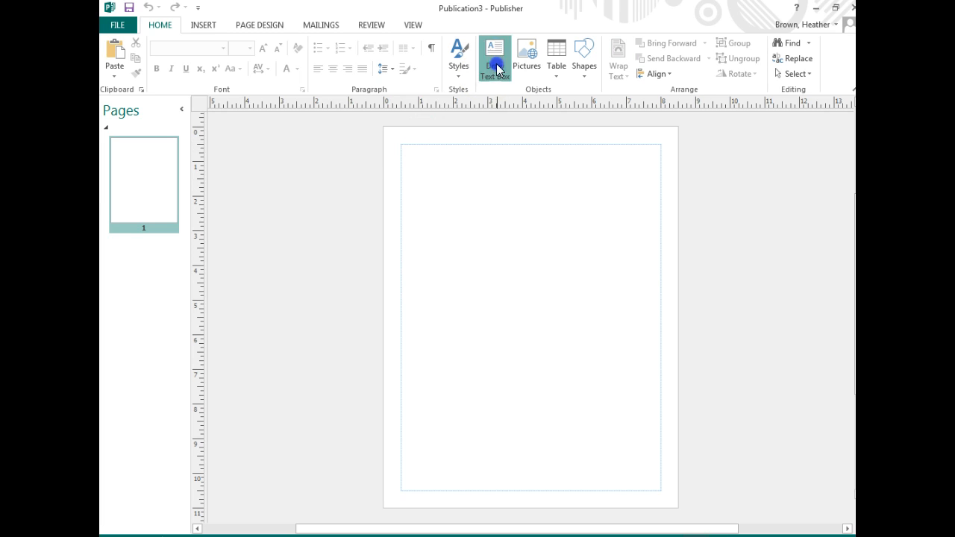
{"action": "left_click", "coordinate": [495, 58]}
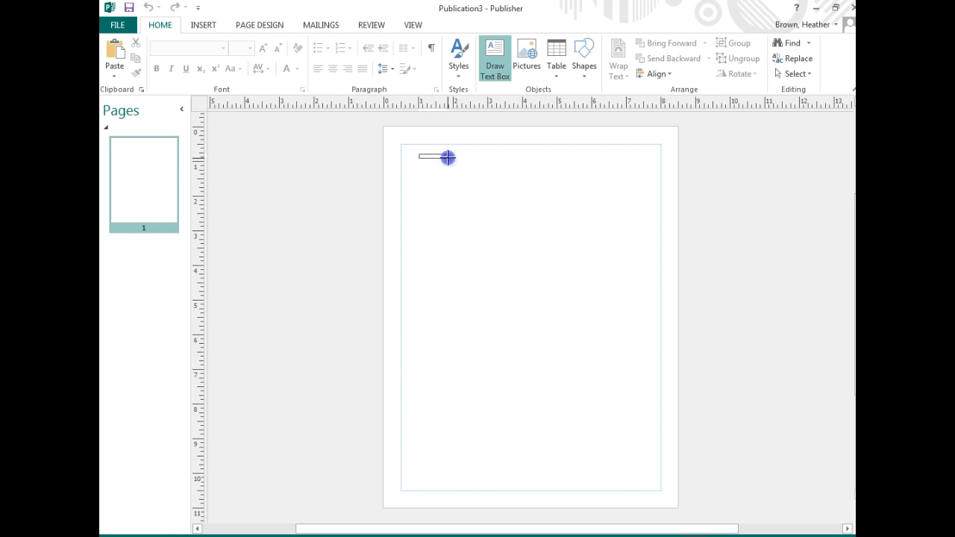
{"action": "left_click_drag", "start_coordinate": [448, 158], "coordinate": [548, 170]}
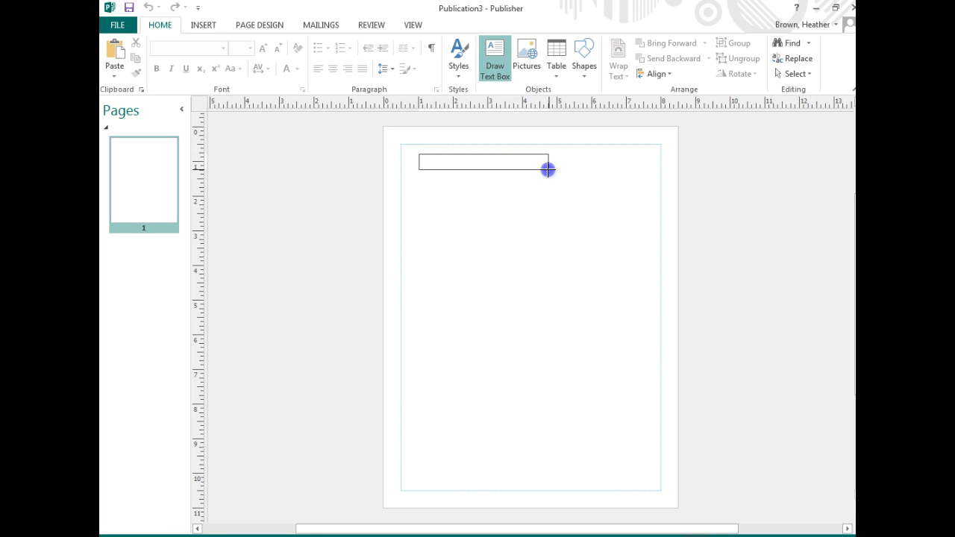
{"action": "left_click_drag", "start_coordinate": [549, 169], "coordinate": [641, 189]}
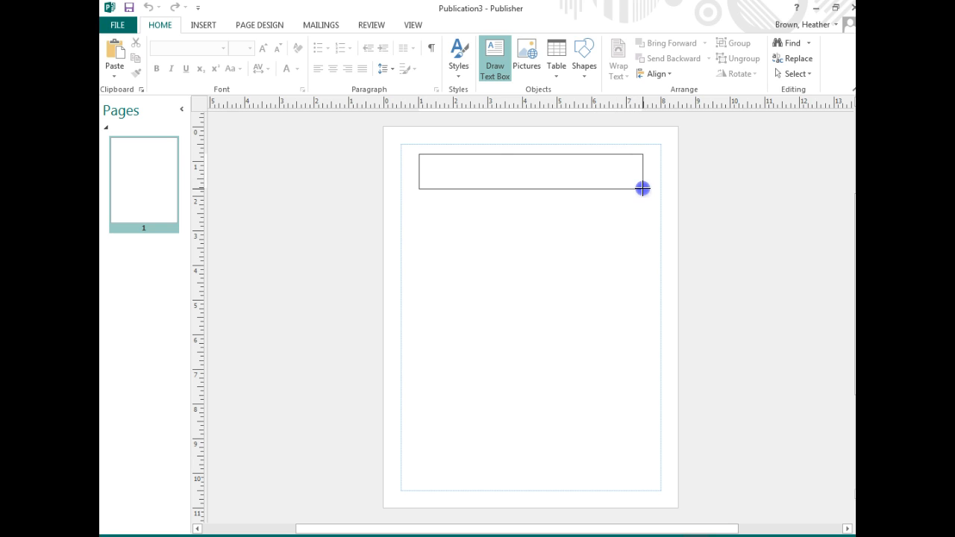
{"action": "left_click_drag", "start_coordinate": [642, 188], "coordinate": [642, 288]}
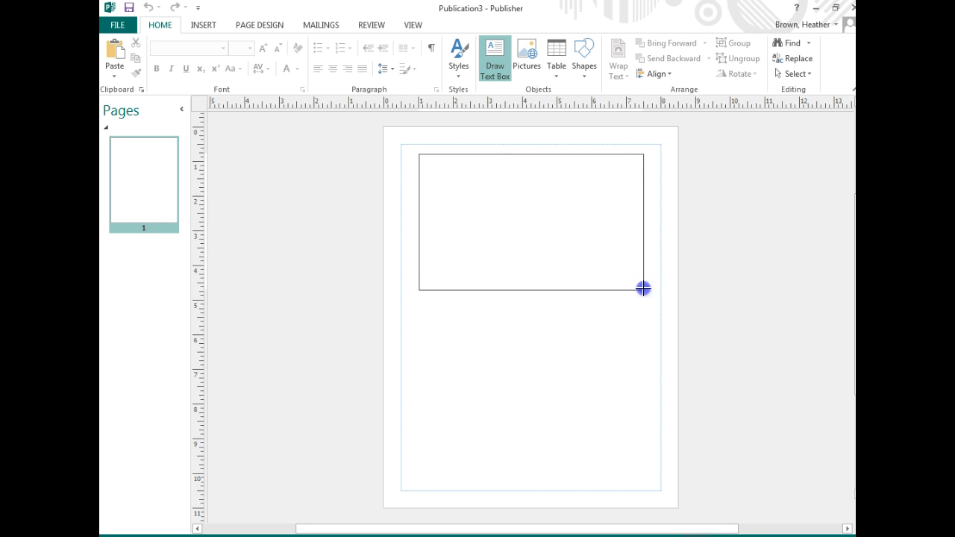
{"action": "left_click_drag", "start_coordinate": [642, 288], "coordinate": [642, 403]}
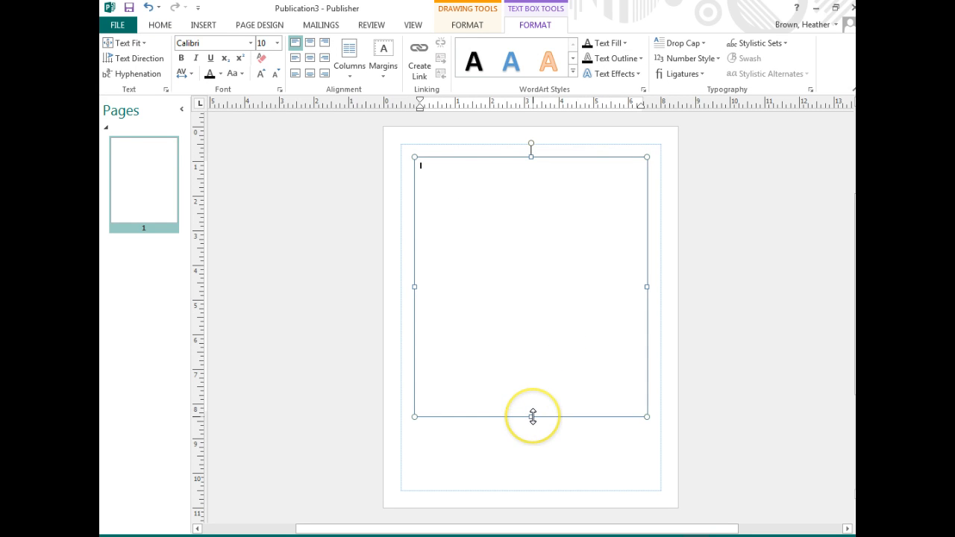
{"action": "mouse_move", "coordinate": [562, 293]}
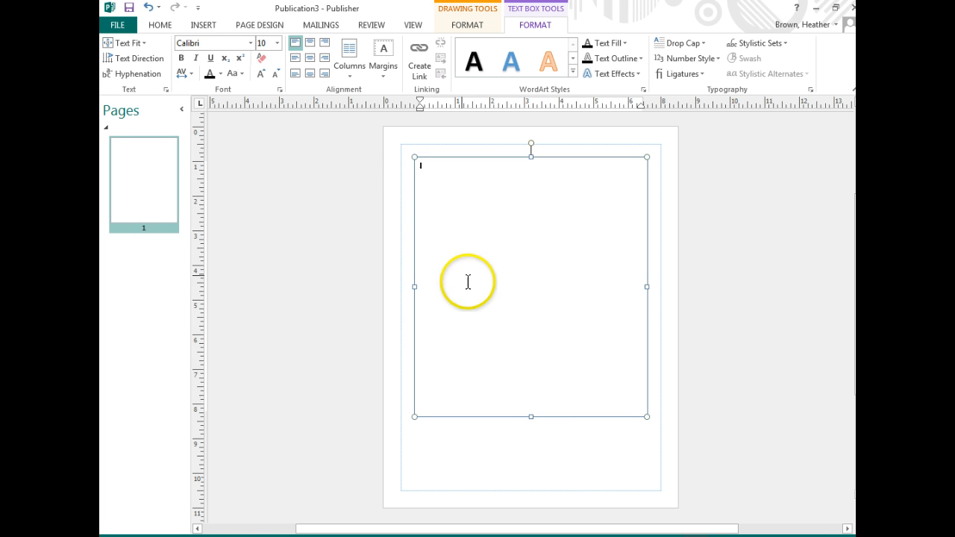
Move from the Home ribbon to the Page Design ribbon.
{"action": "left_click", "coordinate": [160, 25]}
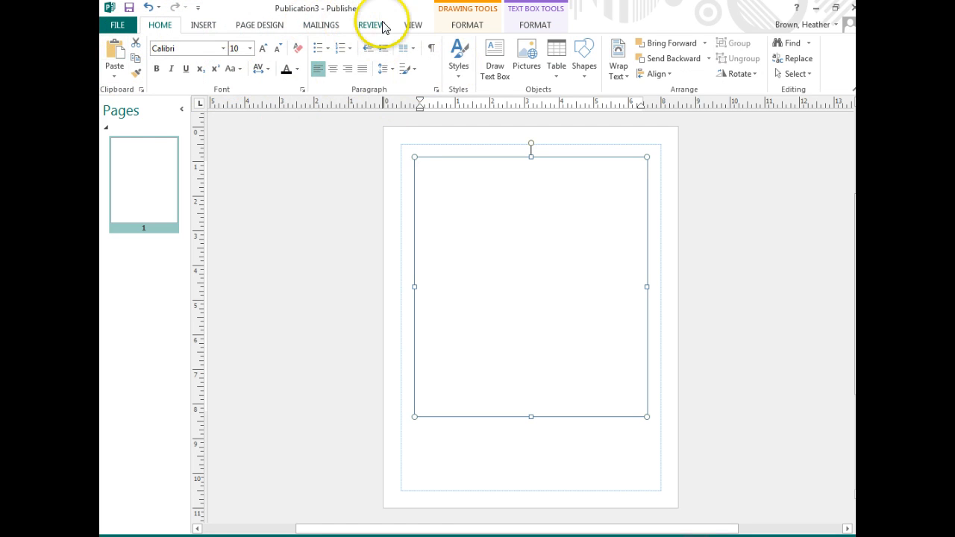
{"action": "left_click", "coordinate": [413, 25]}
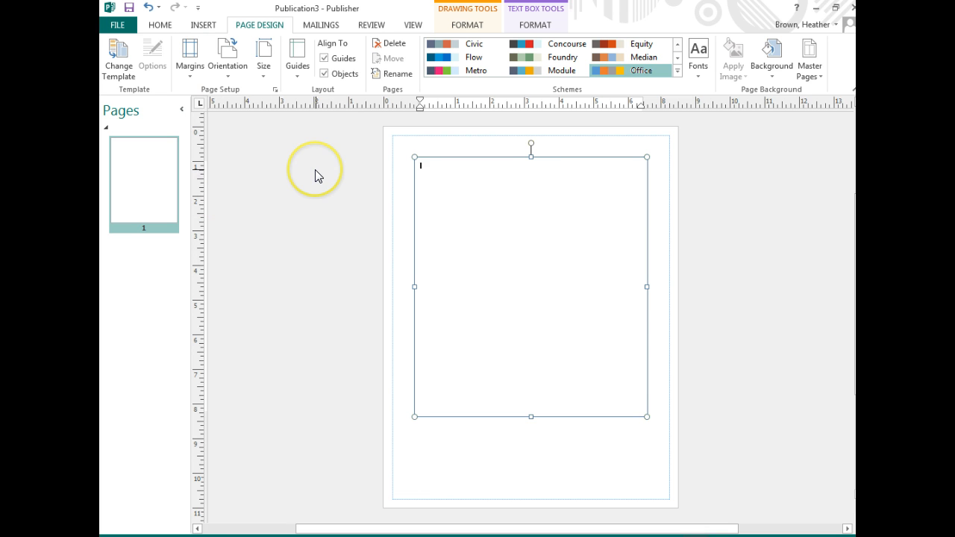
{"action": "mouse_move", "coordinate": [480, 175]}
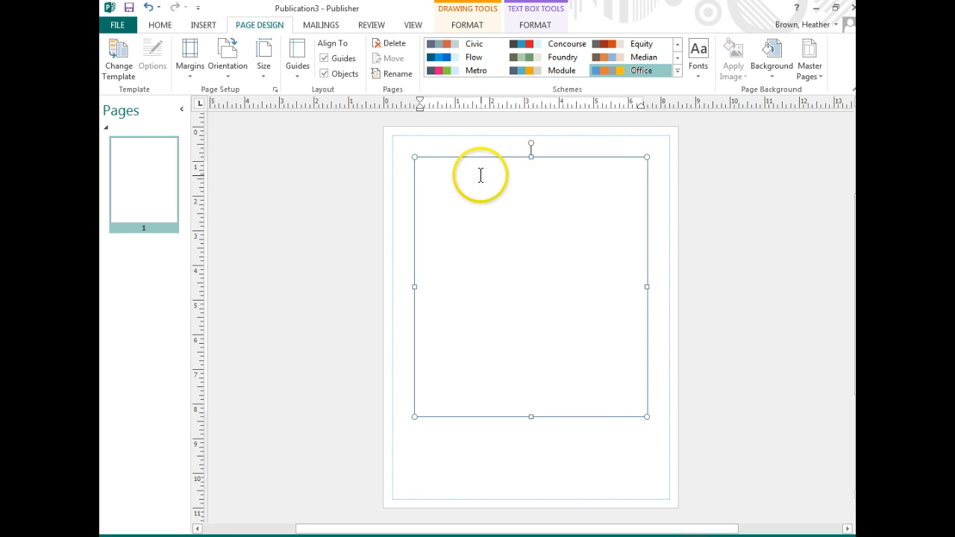
Give the large text box a thin blue border, then draw a small text box in its lower left.
{"action": "right_click", "coordinate": [480, 175]}
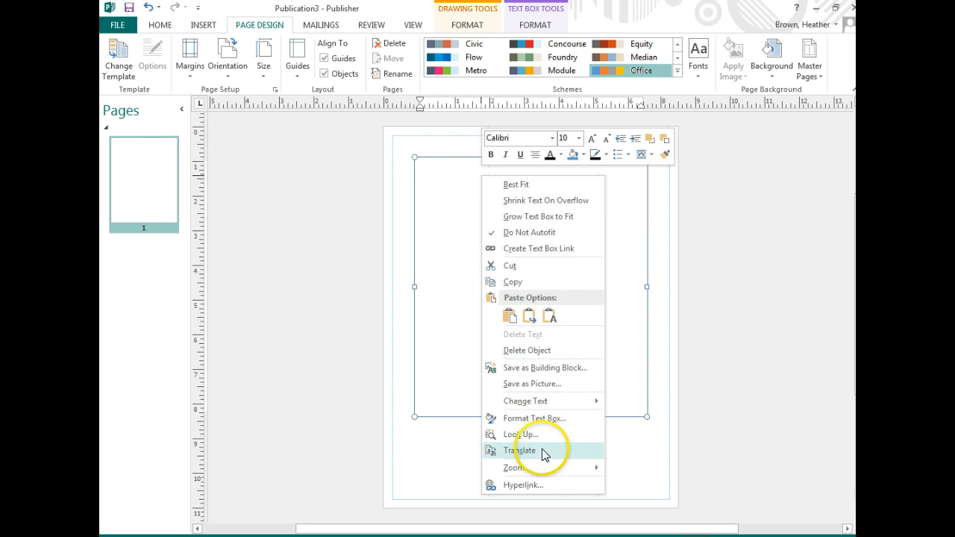
{"action": "left_click", "coordinate": [534, 418]}
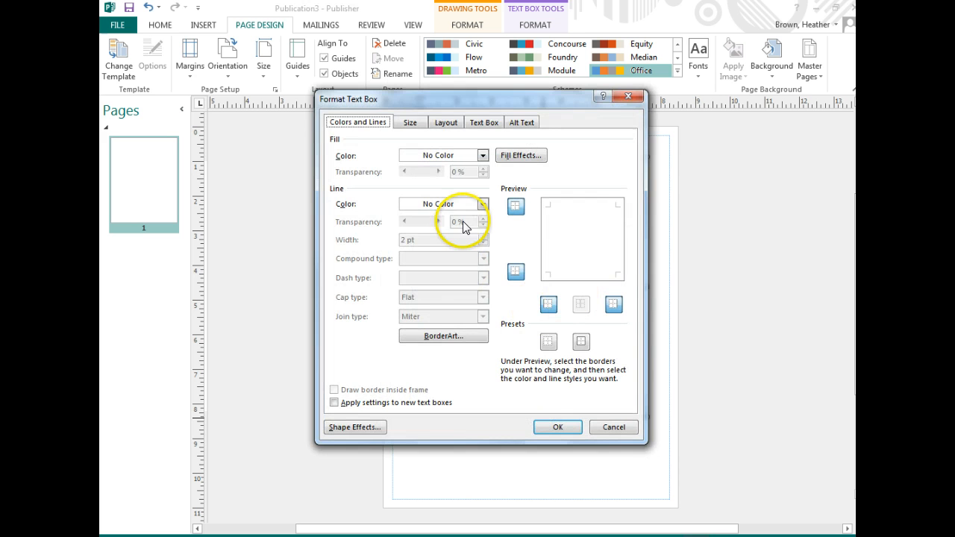
{"action": "left_click", "coordinate": [482, 204]}
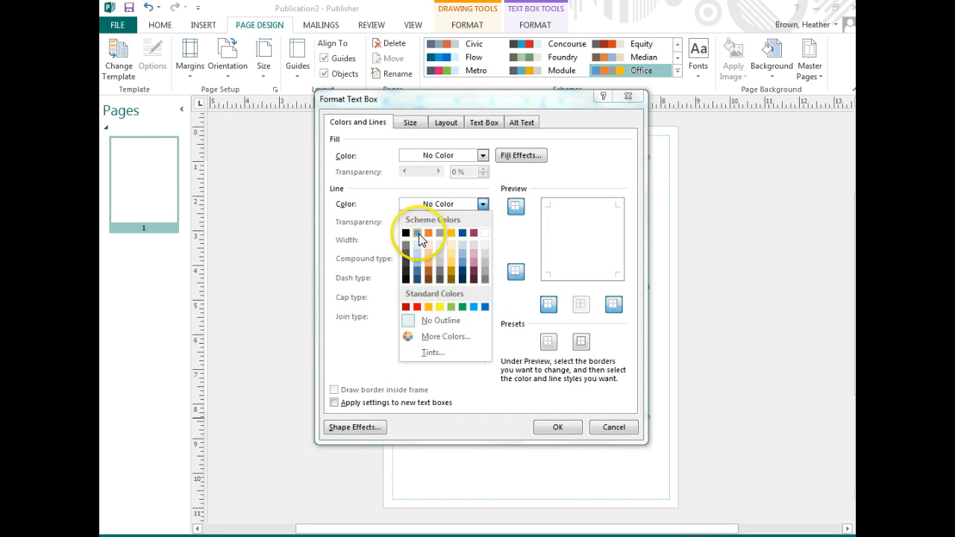
{"action": "left_click", "coordinate": [406, 233]}
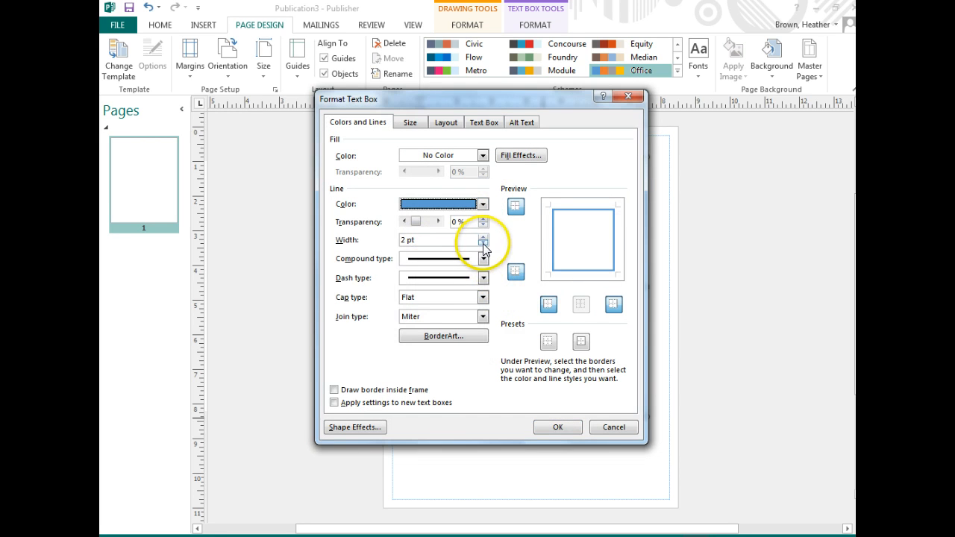
{"action": "left_click", "coordinate": [482, 244]}
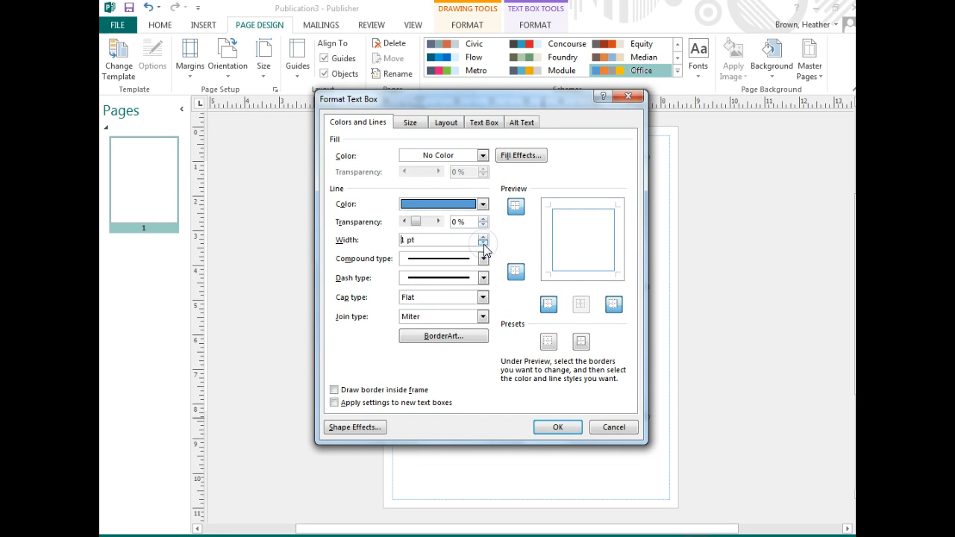
{"action": "left_click", "coordinate": [557, 427]}
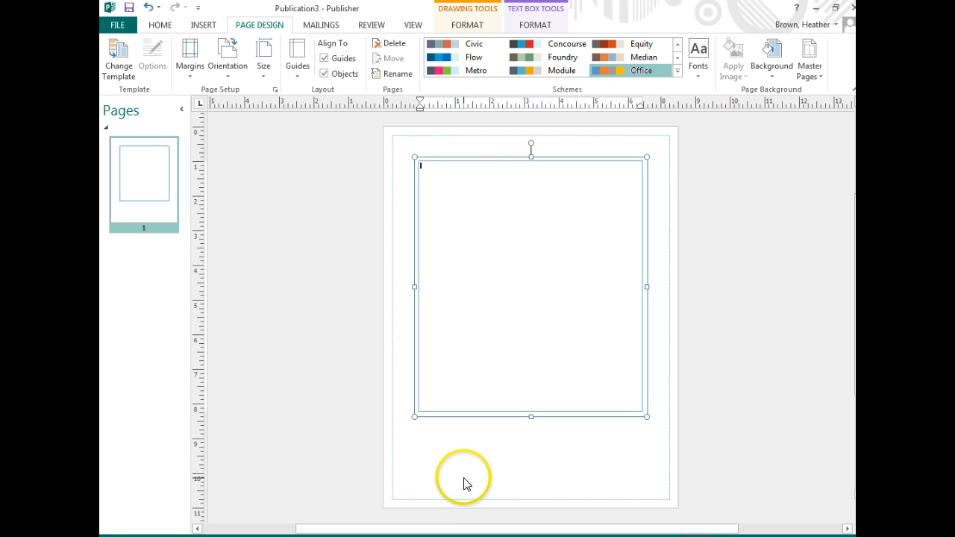
{"action": "mouse_move", "coordinate": [459, 489]}
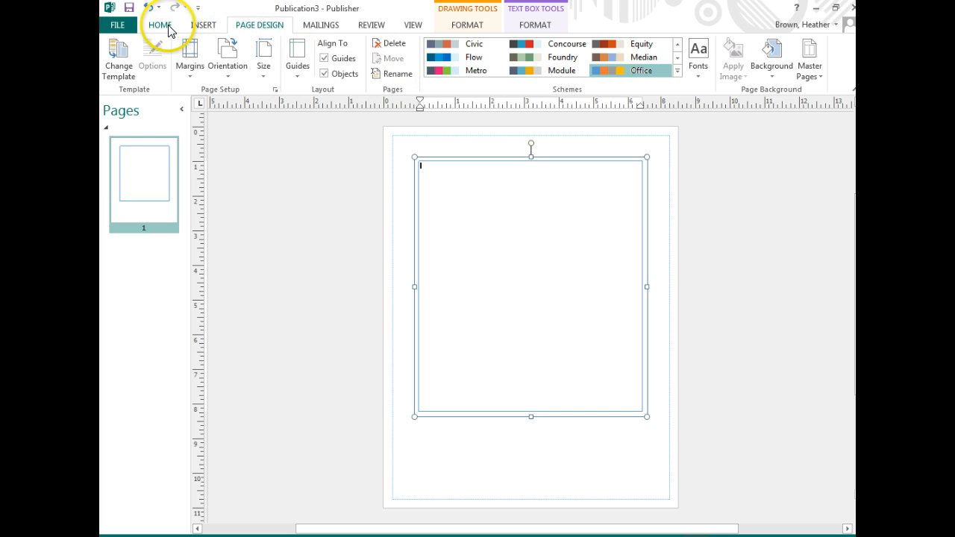
{"action": "left_click", "coordinate": [203, 24]}
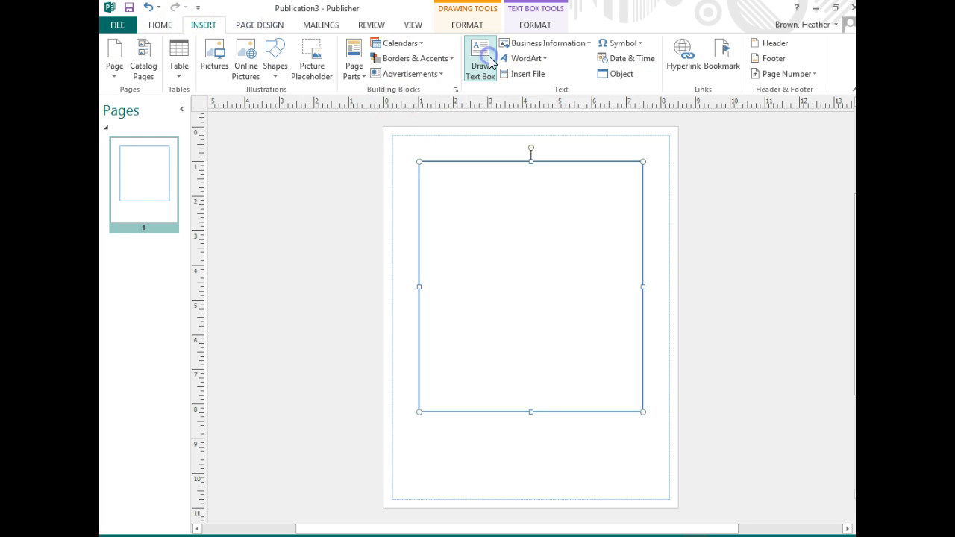
{"action": "left_click_drag", "start_coordinate": [440, 319], "coordinate": [475, 381]}
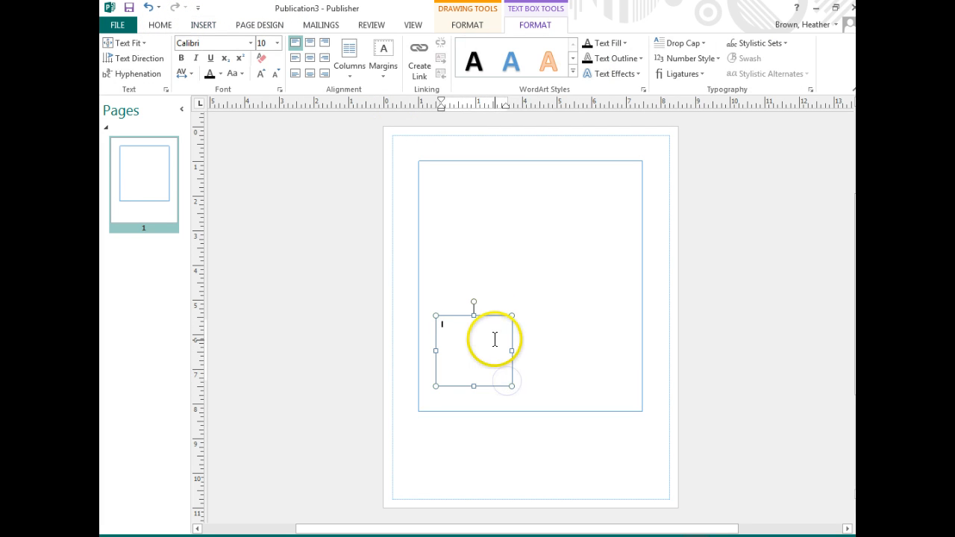
Format the small text box border as maroon, 3 pt wide and dashed.
{"action": "right_click", "coordinate": [495, 339]}
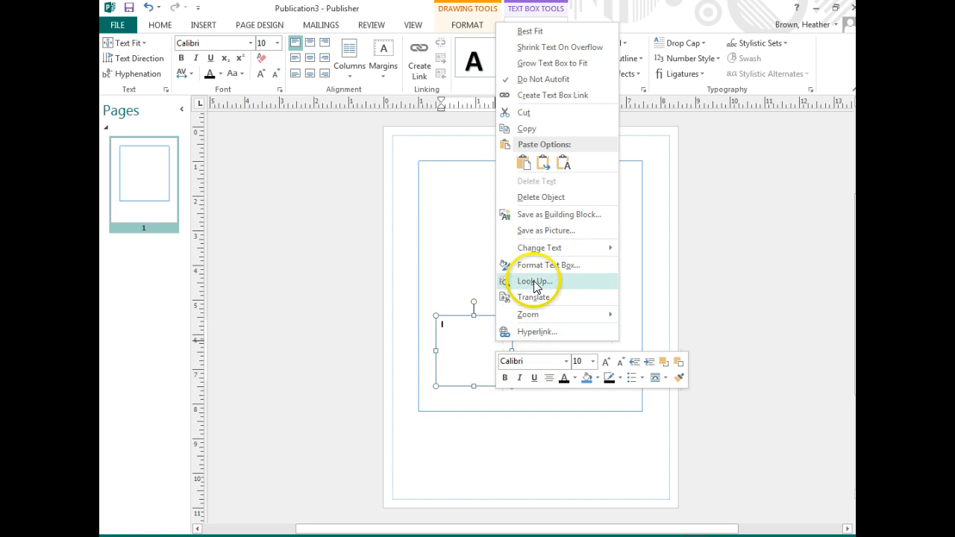
{"action": "left_click", "coordinate": [547, 264]}
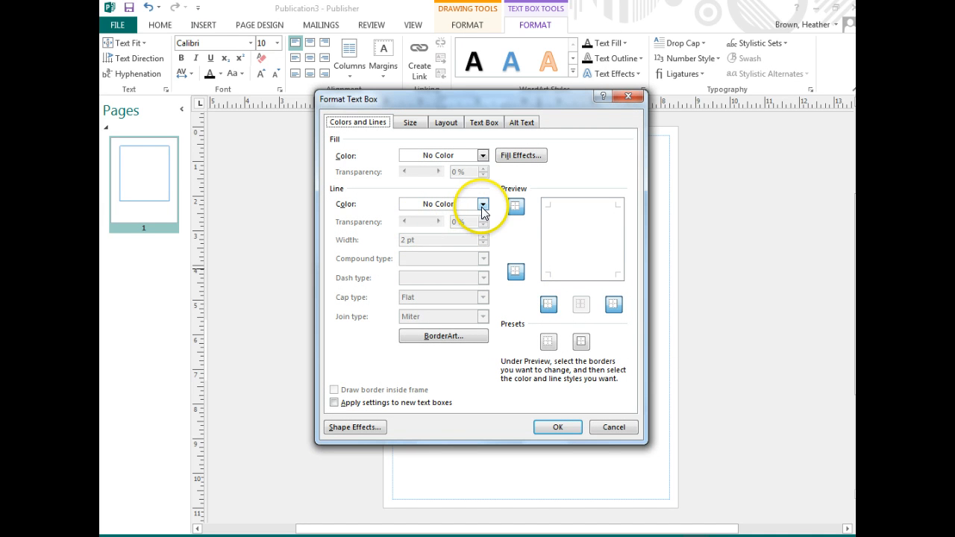
{"action": "left_click", "coordinate": [482, 204]}
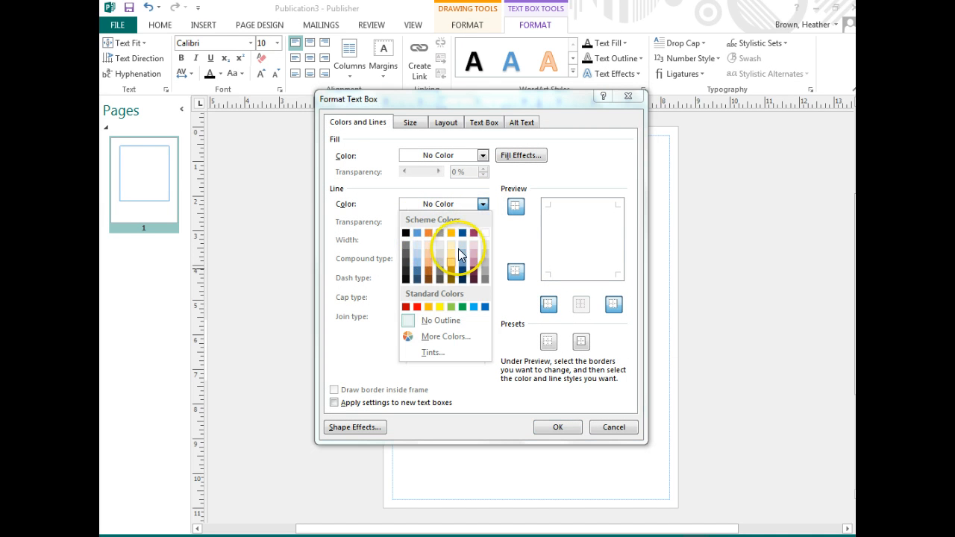
{"action": "left_click", "coordinate": [462, 253]}
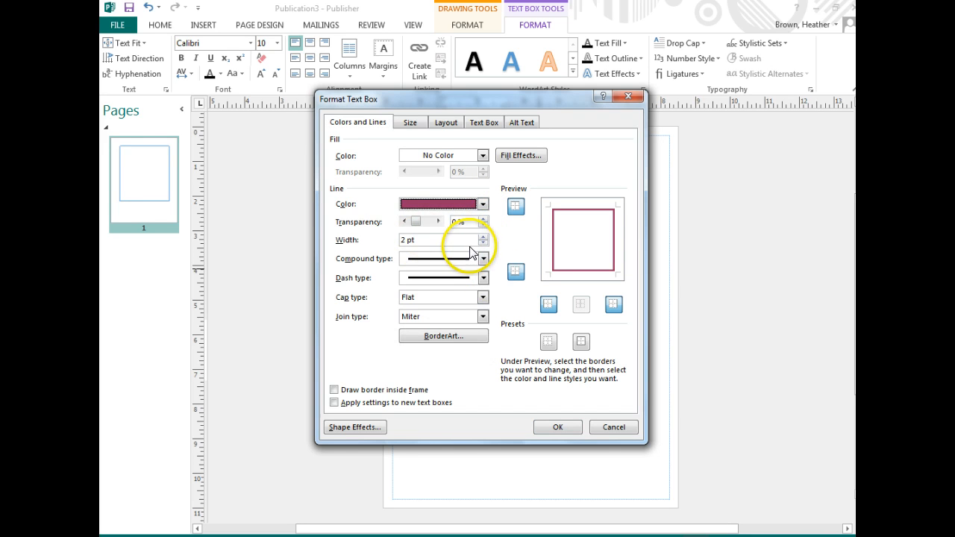
{"action": "left_click", "coordinate": [483, 235]}
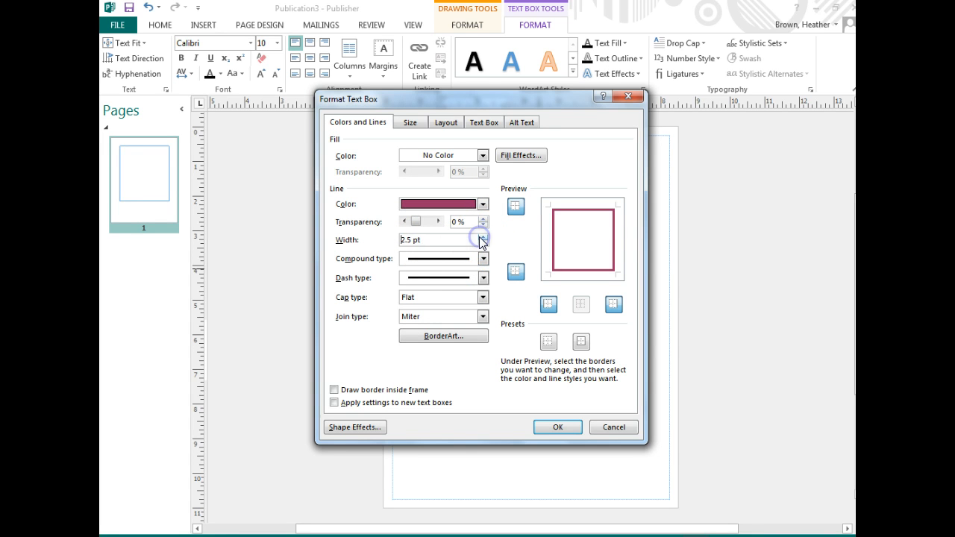
{"action": "left_click", "coordinate": [482, 236]}
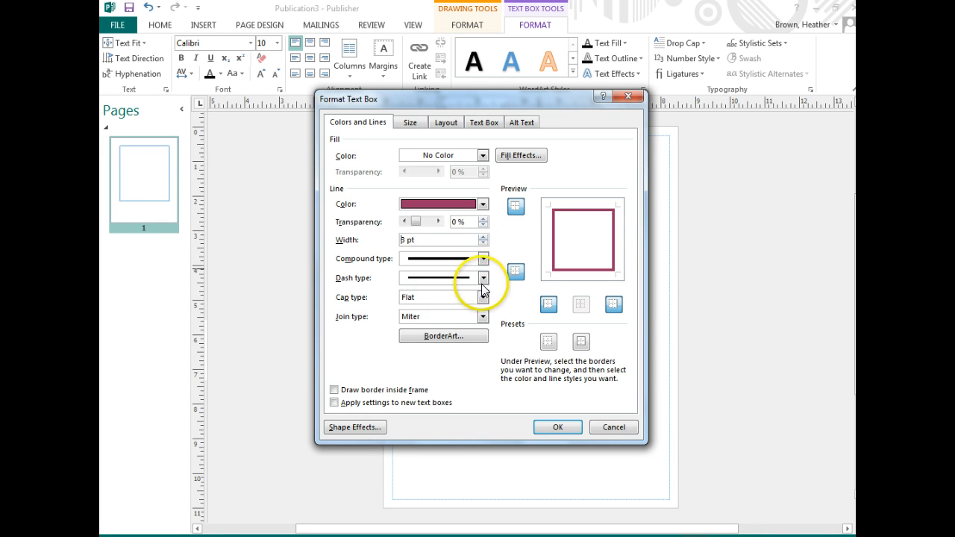
{"action": "left_click", "coordinate": [482, 278]}
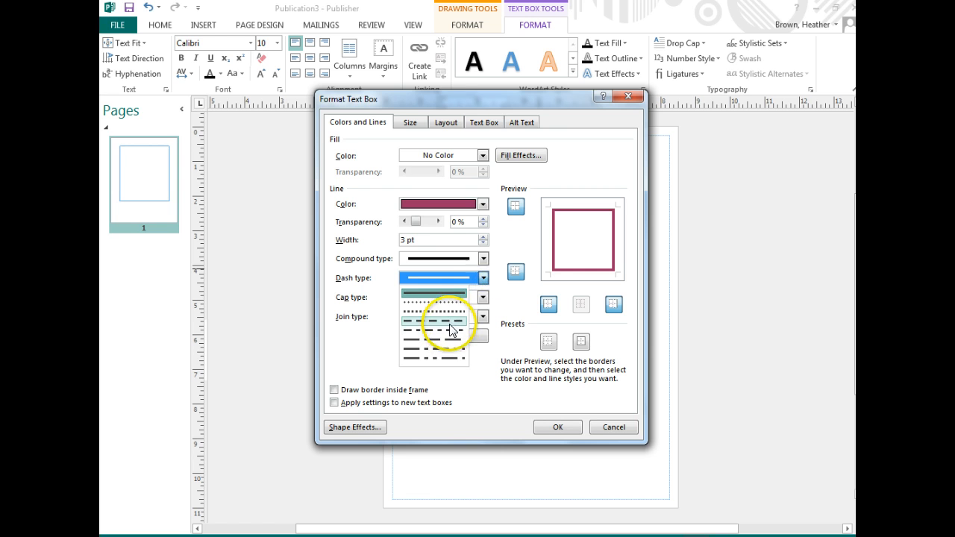
{"action": "left_click", "coordinate": [433, 319]}
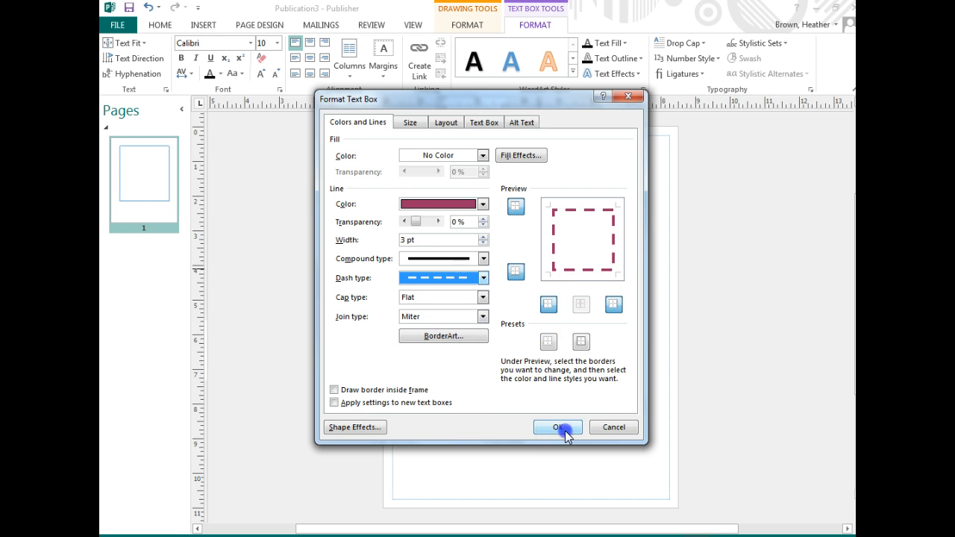
{"action": "left_click", "coordinate": [557, 427]}
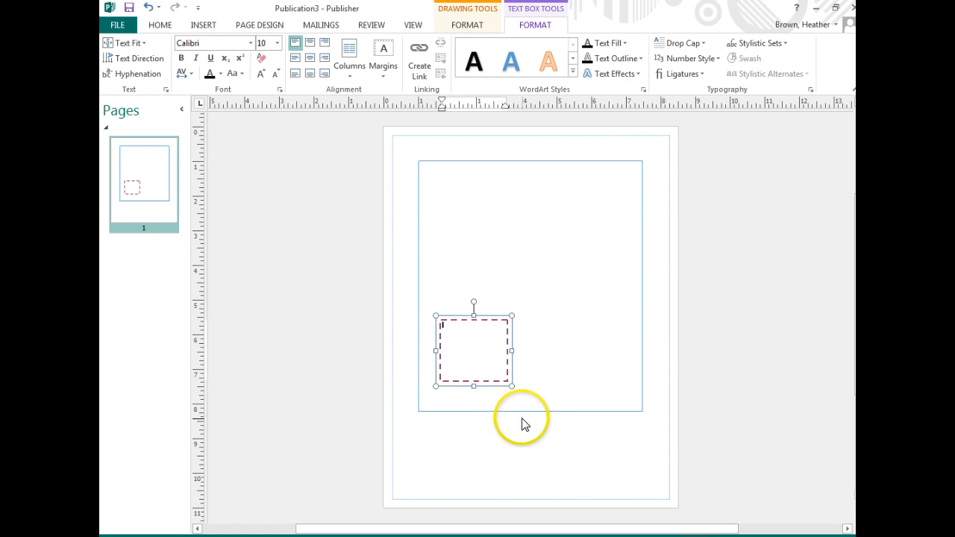
{"action": "mouse_move", "coordinate": [421, 290]}
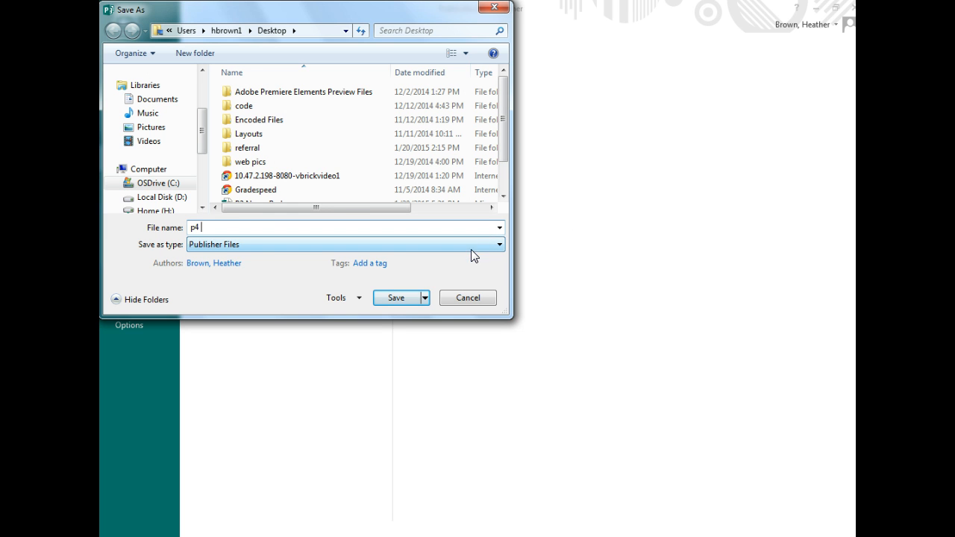
Save the publication to the Desktop as 'p4 Grand Opening Advertisement'.
{"action": "type", "text": "Grand Op"}
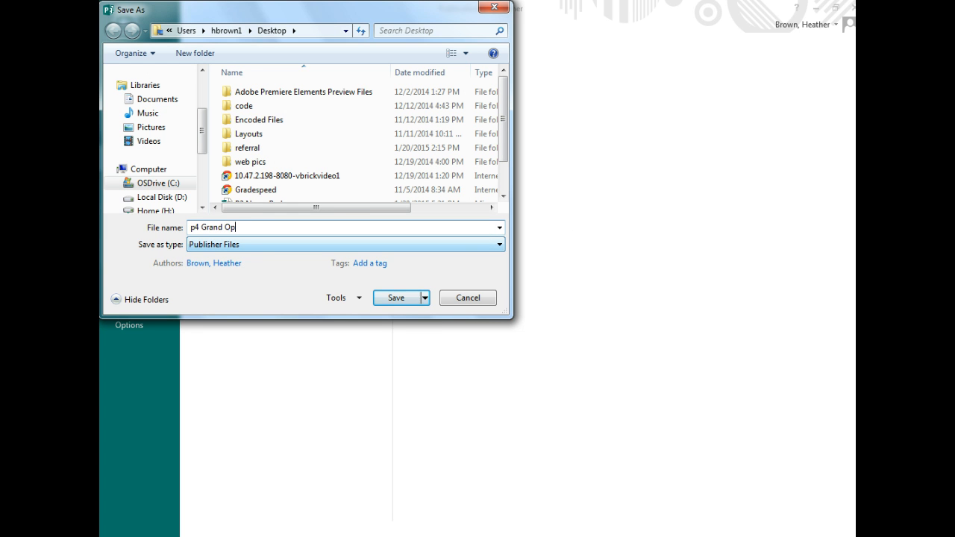
{"action": "type", "text": "ening"}
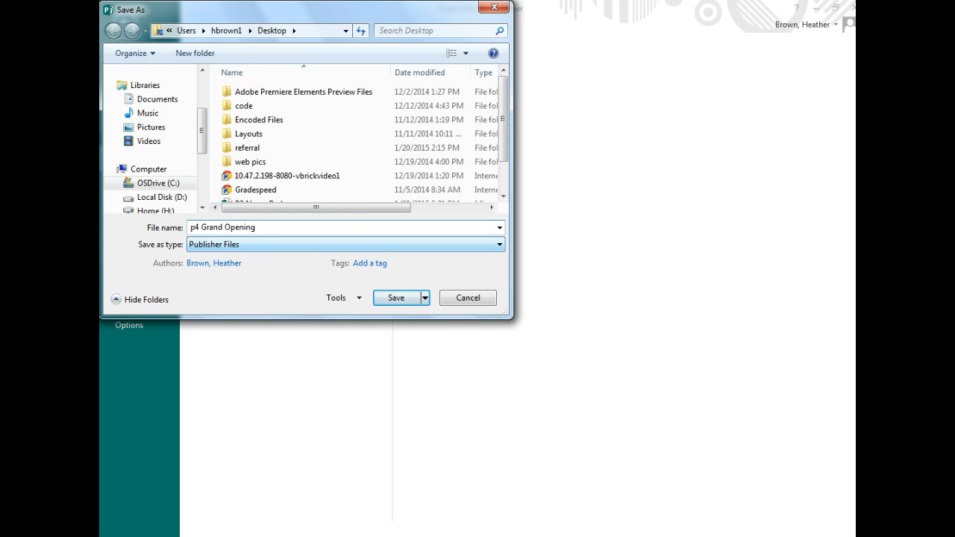
{"action": "type", "text": "Advertisement"}
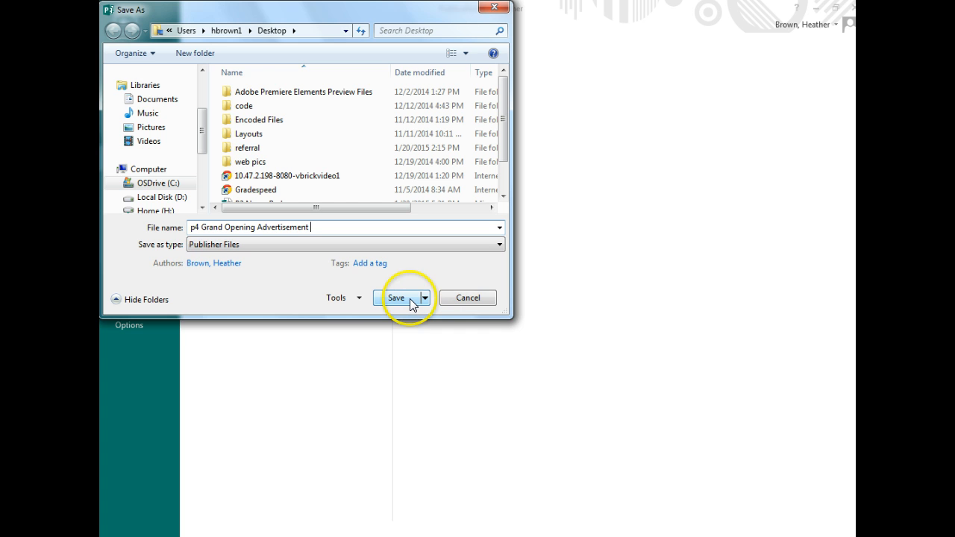
{"action": "left_click", "coordinate": [396, 297]}
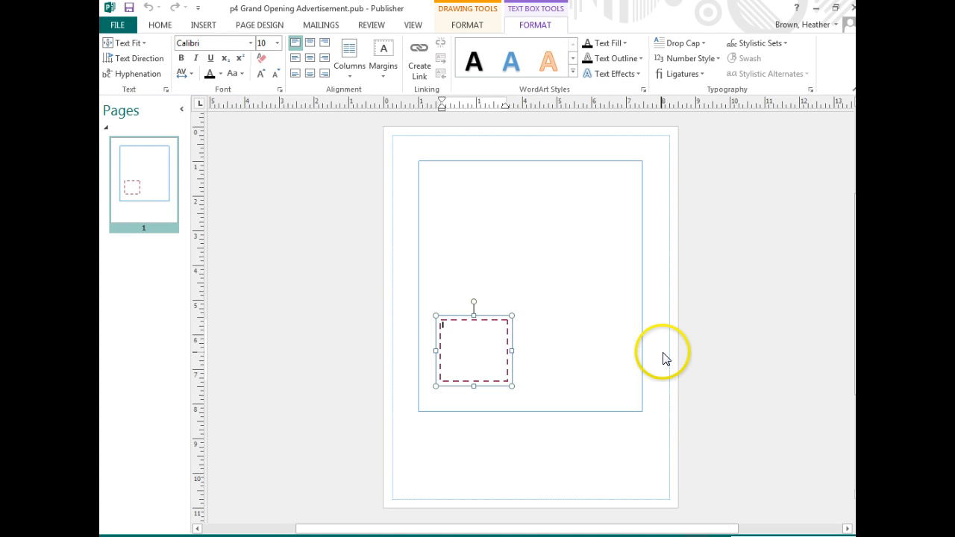
{"action": "mouse_move", "coordinate": [617, 366]}
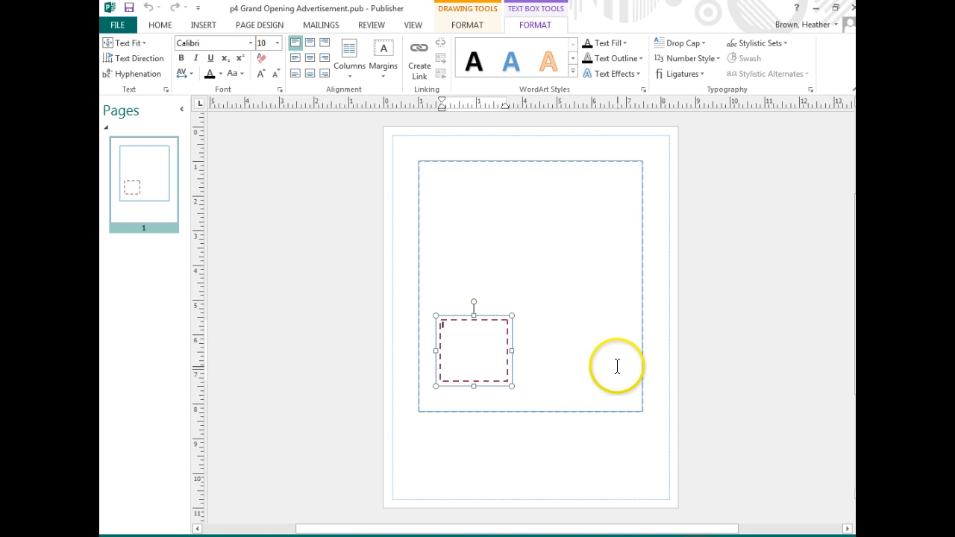